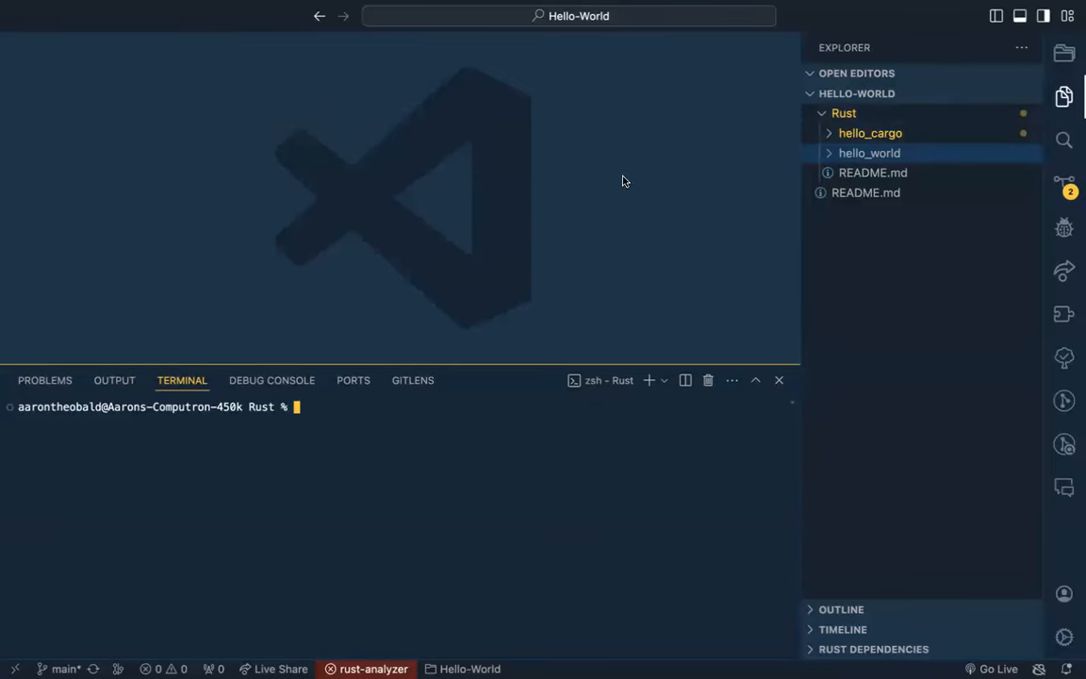
mouse_move(839, 168)
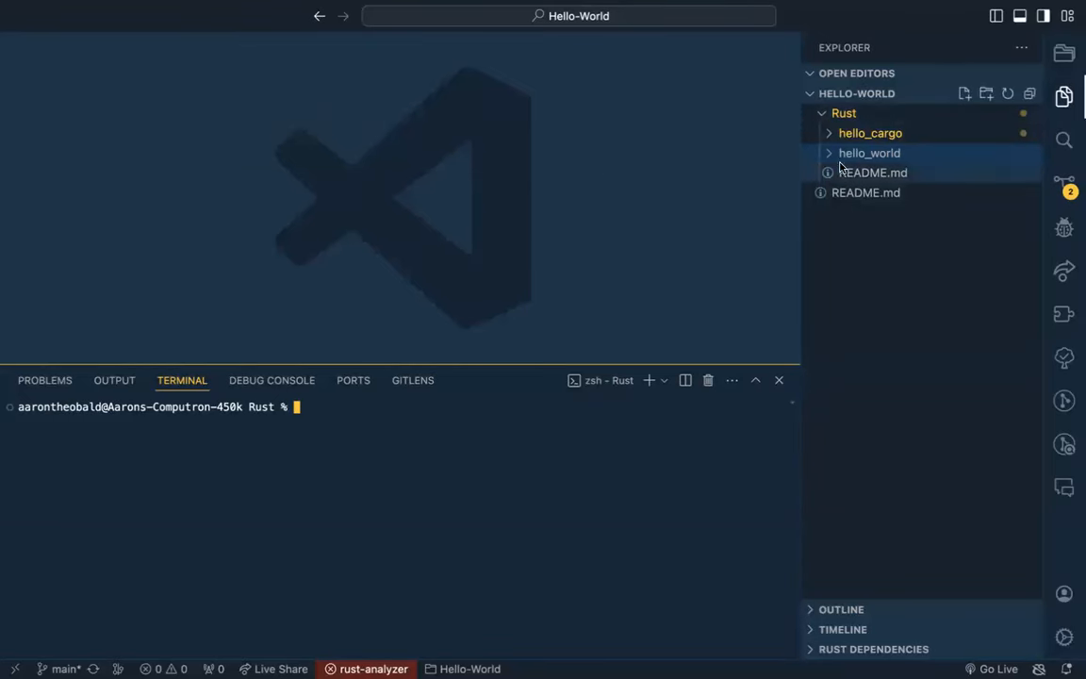
- Expand the hello_world folder and open the top-level README.md
click(869, 152)
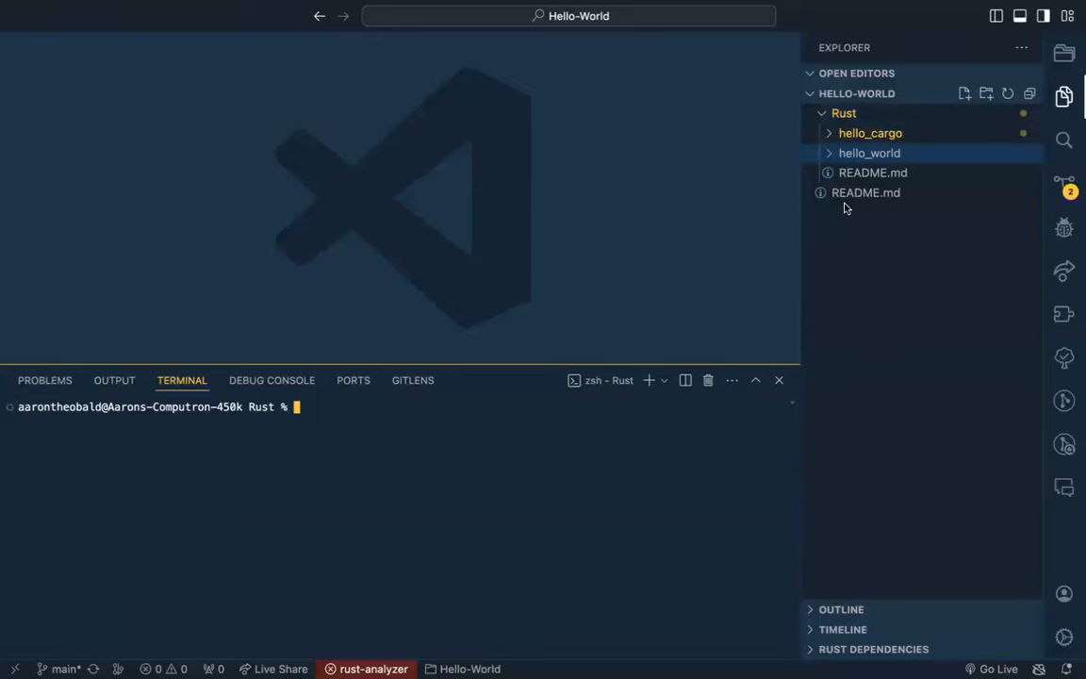
double_click(866, 192)
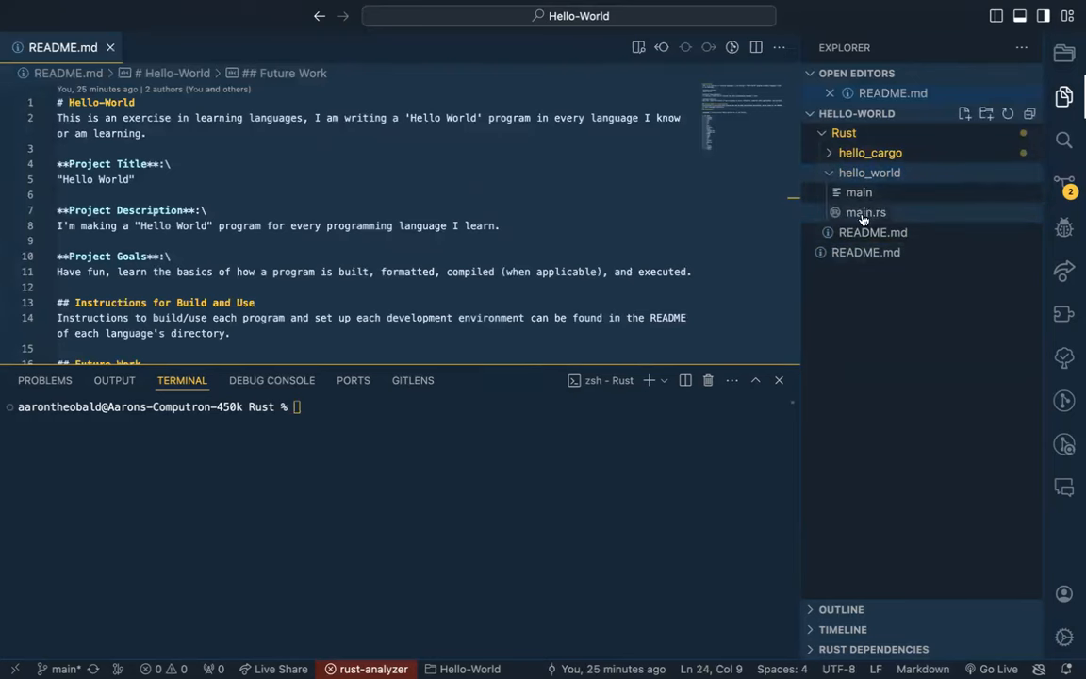
- Open hello_world/main.rs, the Rust source printing "Hello World!"
click(866, 212)
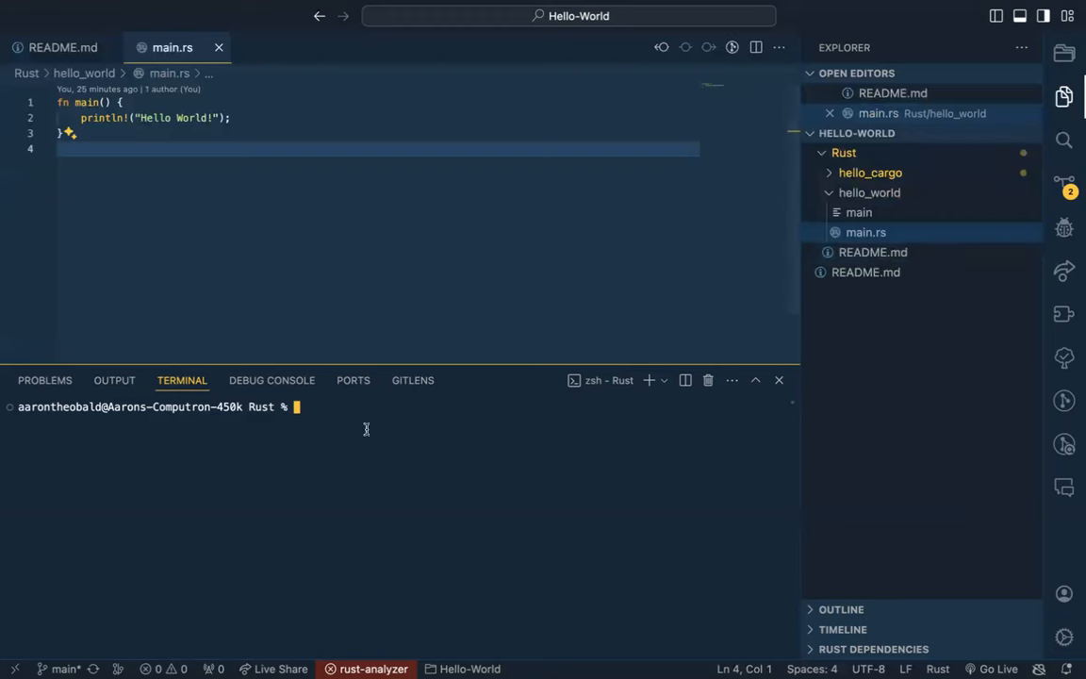
- In hello_world, compile main.rs with rustc, run ./main, then cd back up
text(cd)
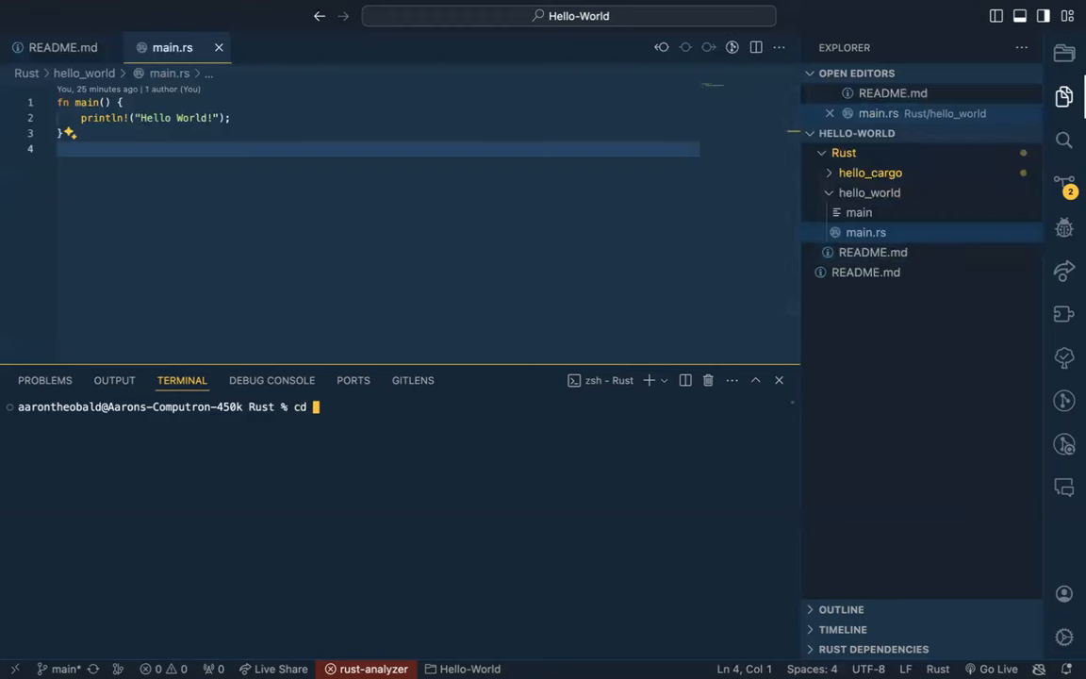
text(hello_world/)
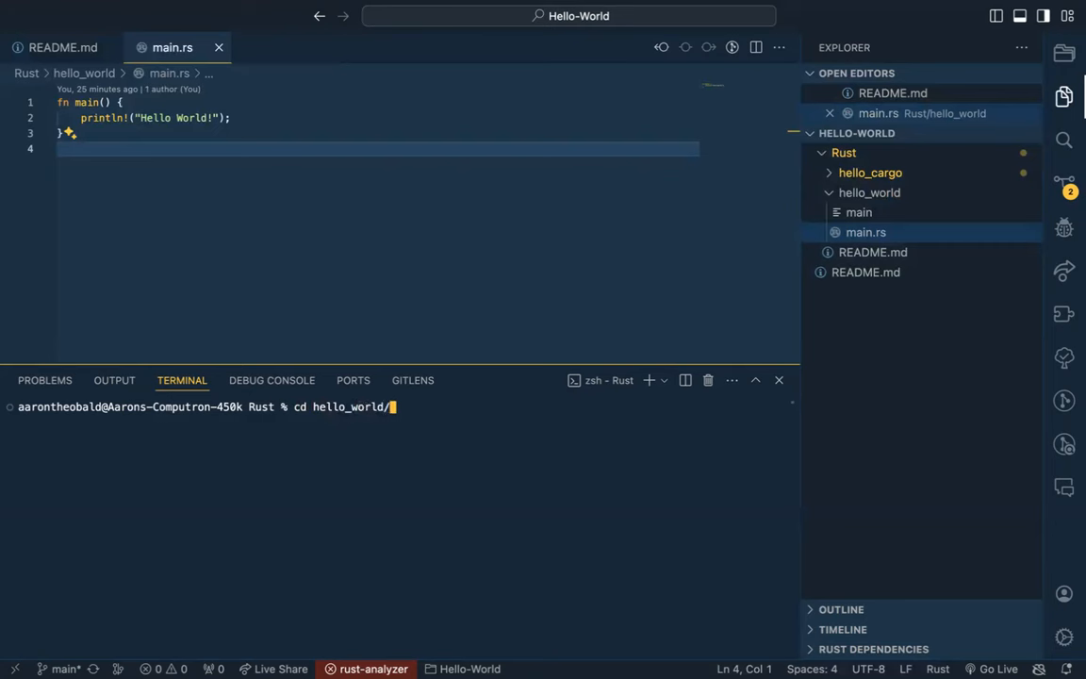
text(rus)
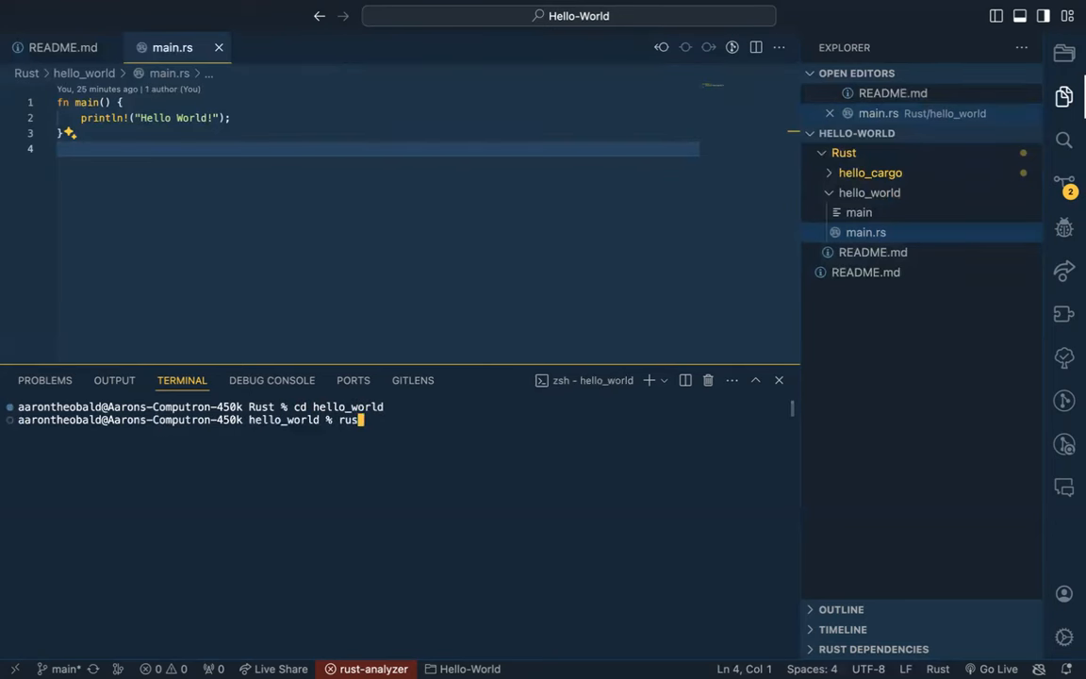
text(c)
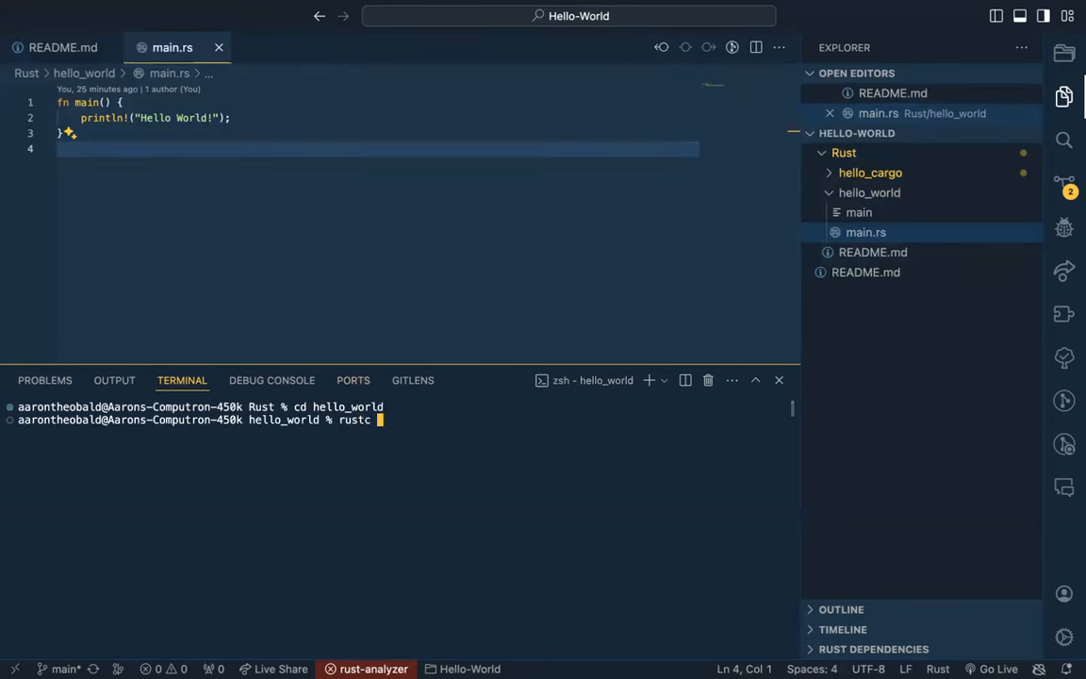
text(main.rs)
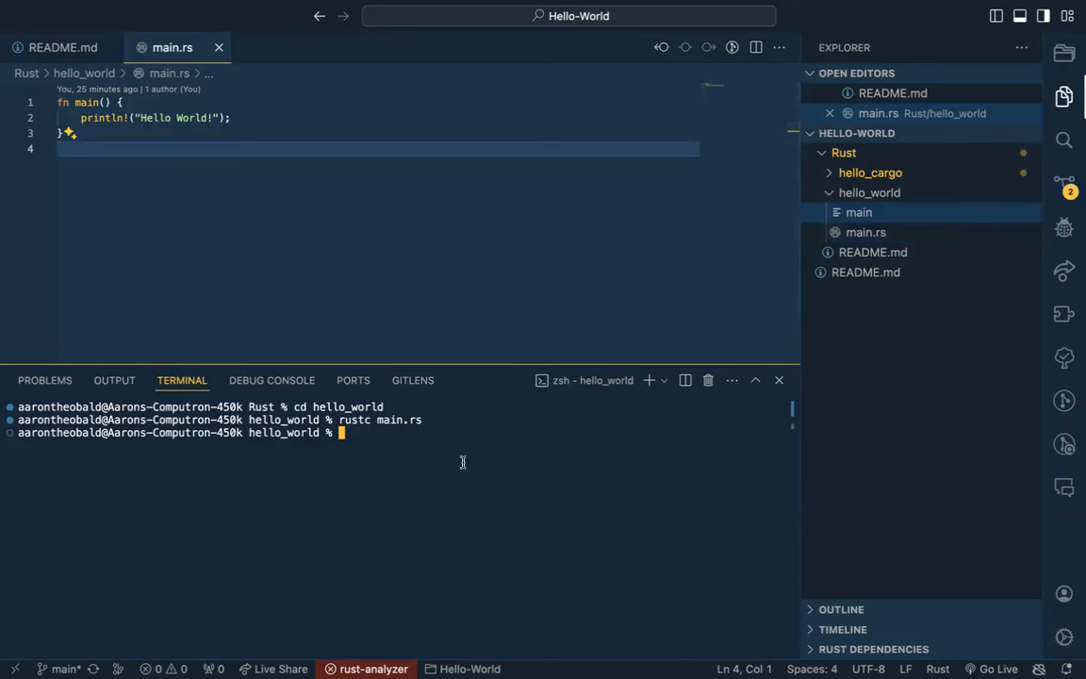
text(./main)
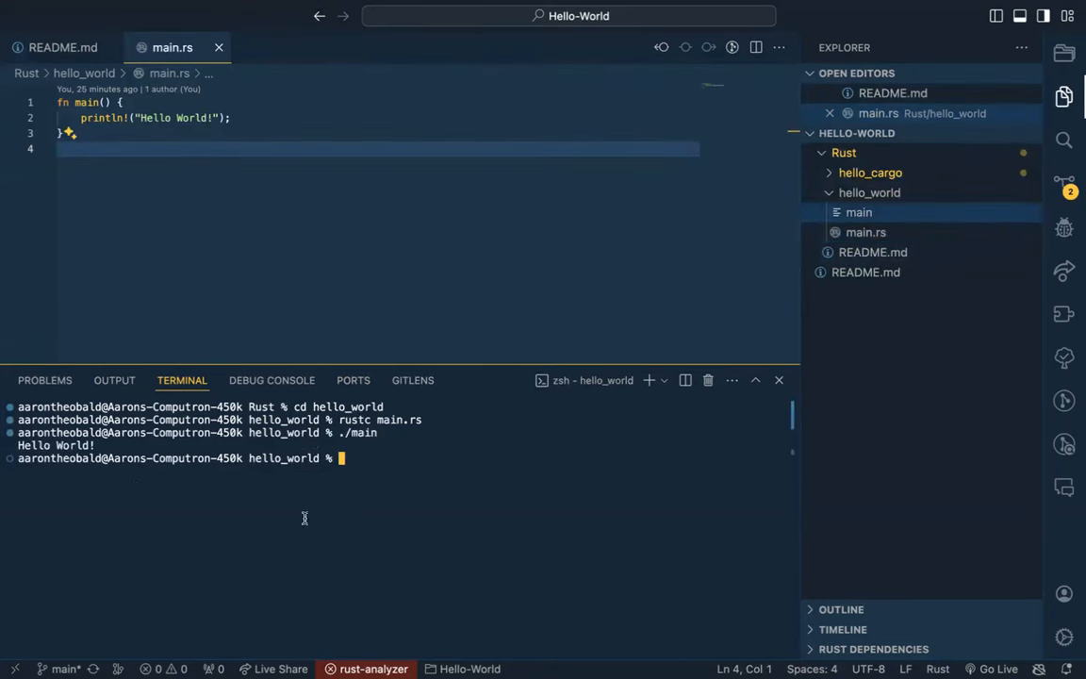
mouse_move(542, 418)
text(..)
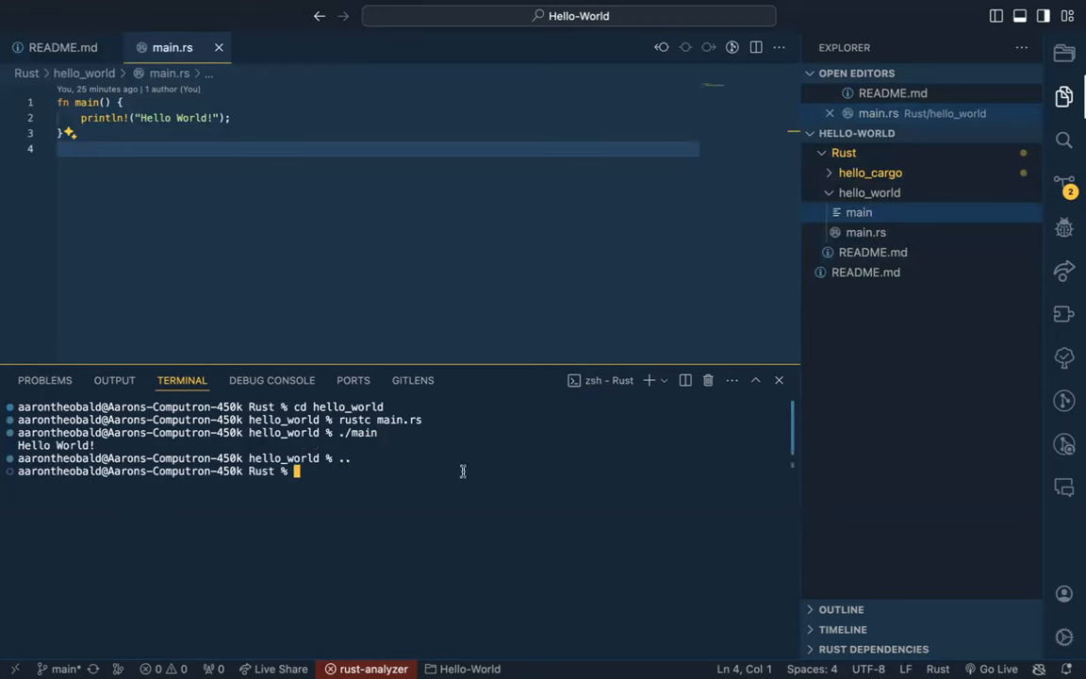
- Move the terminal into hello_cargo and expand hello_cargo/src in the Explorer
text(cd hello_cargo)
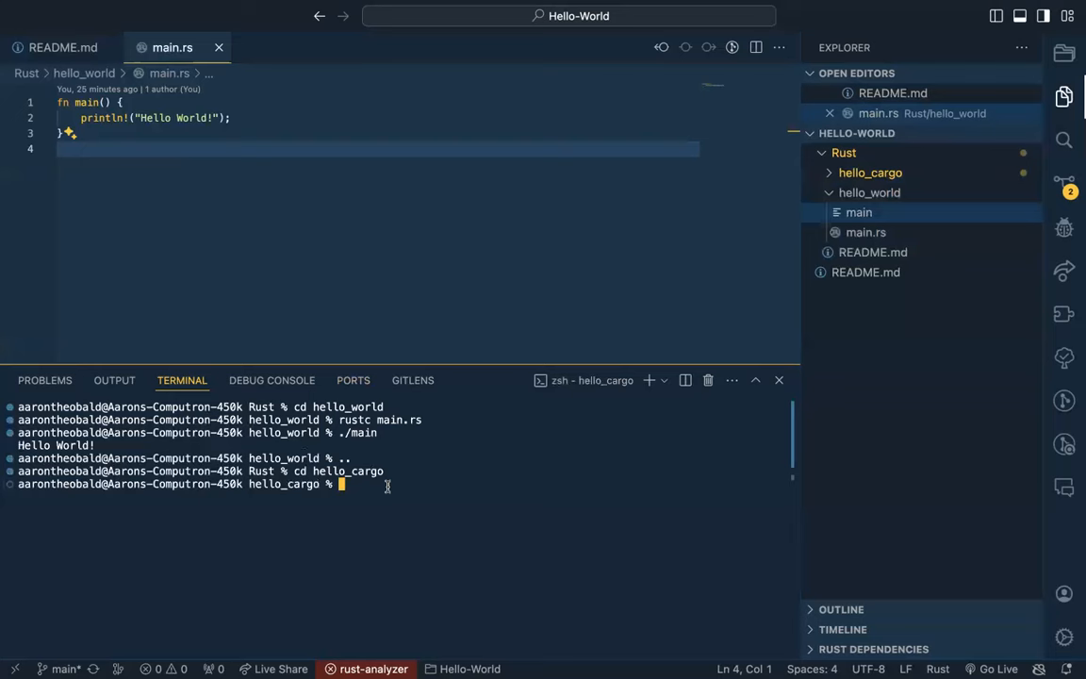
click(869, 172)
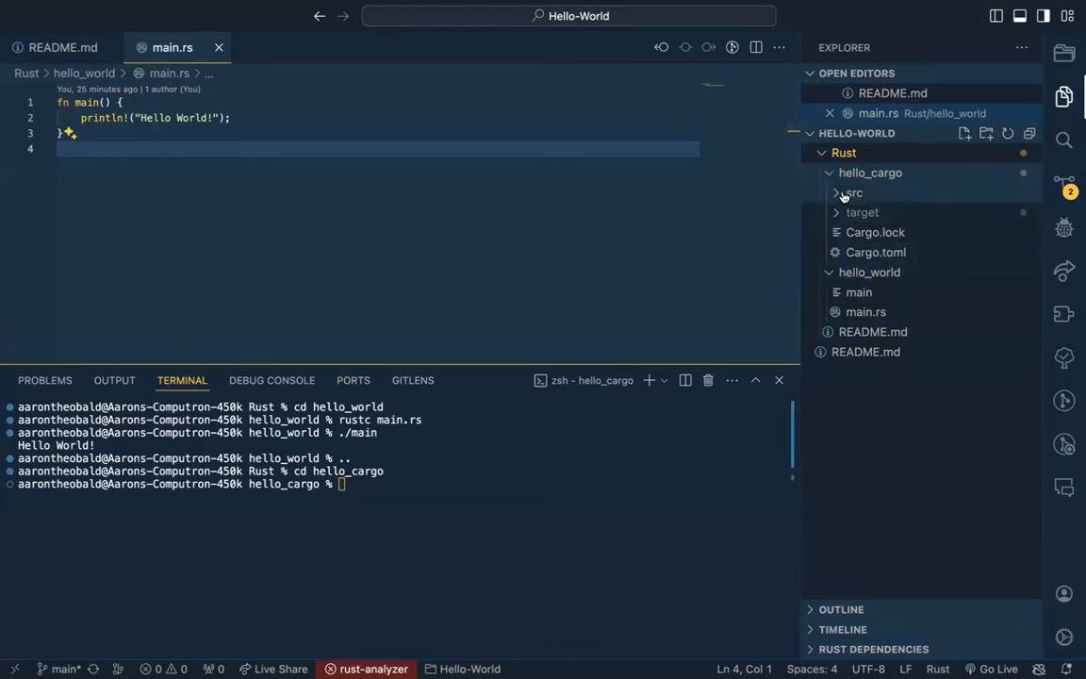
click(853, 193)
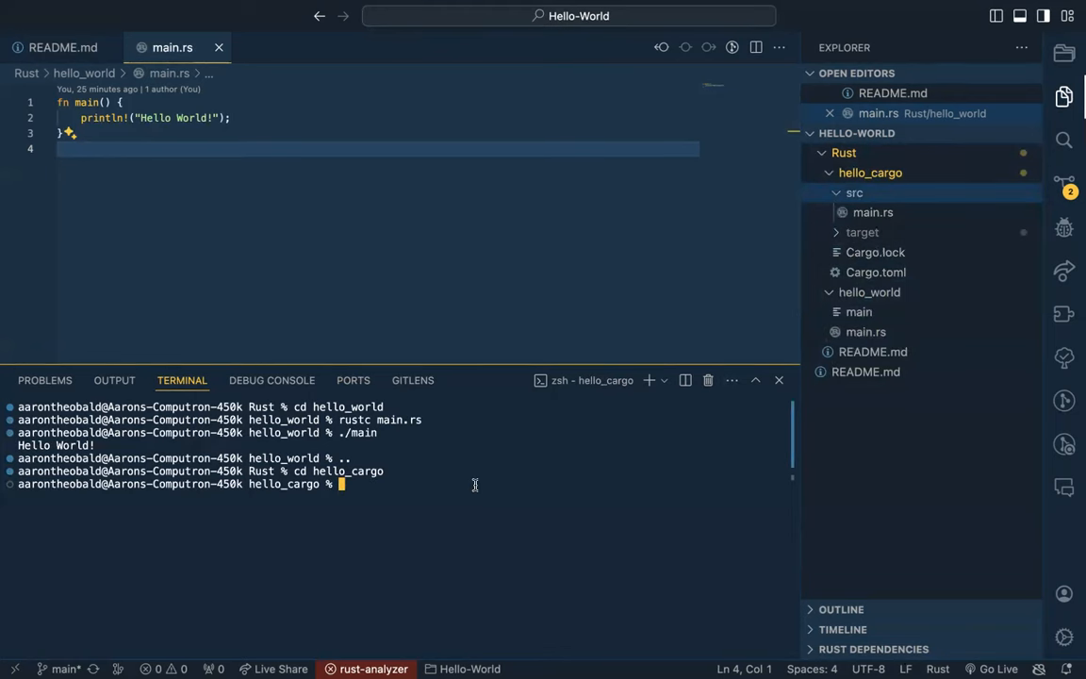
- Run cargo run in hello_cargo, printing "Hello, world!"
text(cargo run)
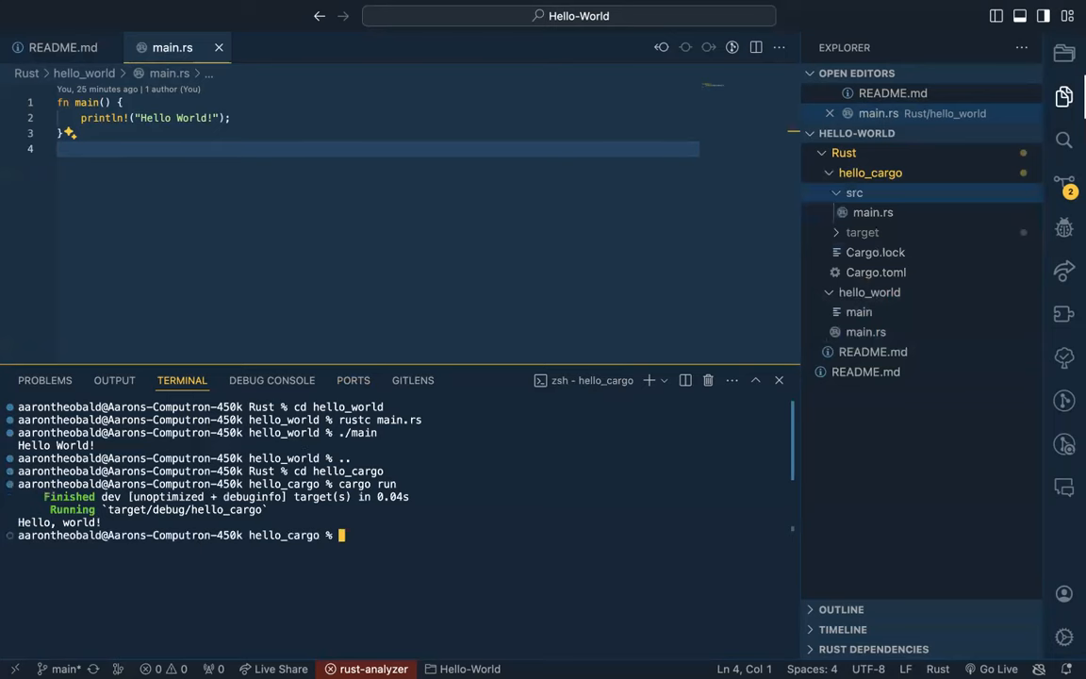
- Open hello_cargo/src/main.rs, which prints "Hello, world!"
double_click(60, 522)
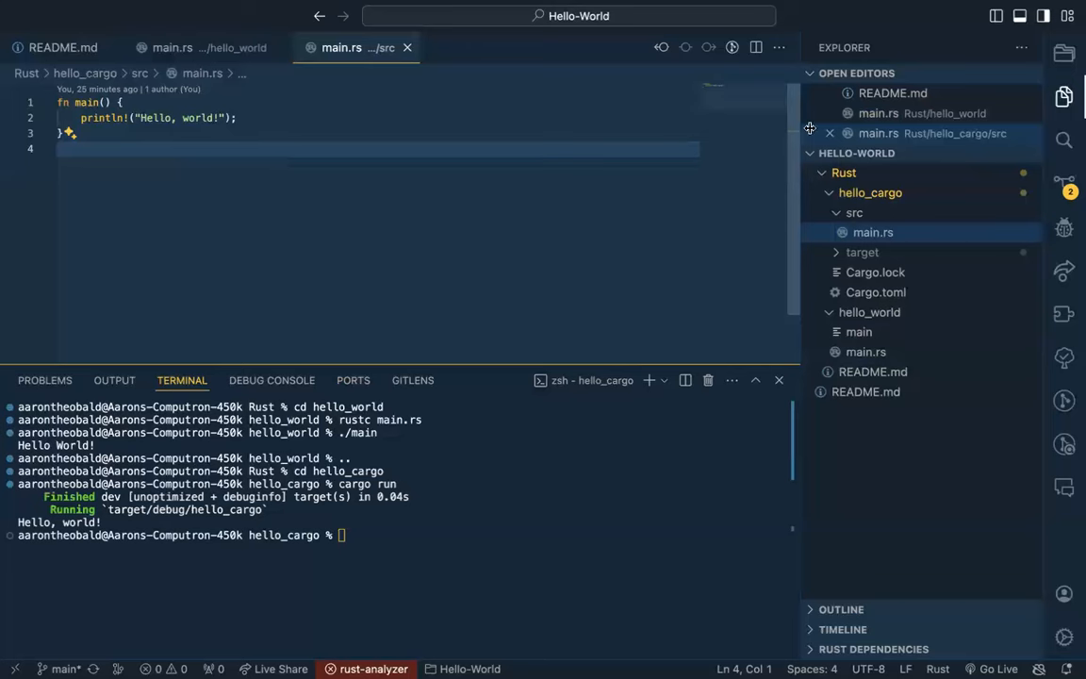
mouse_move(635, 203)
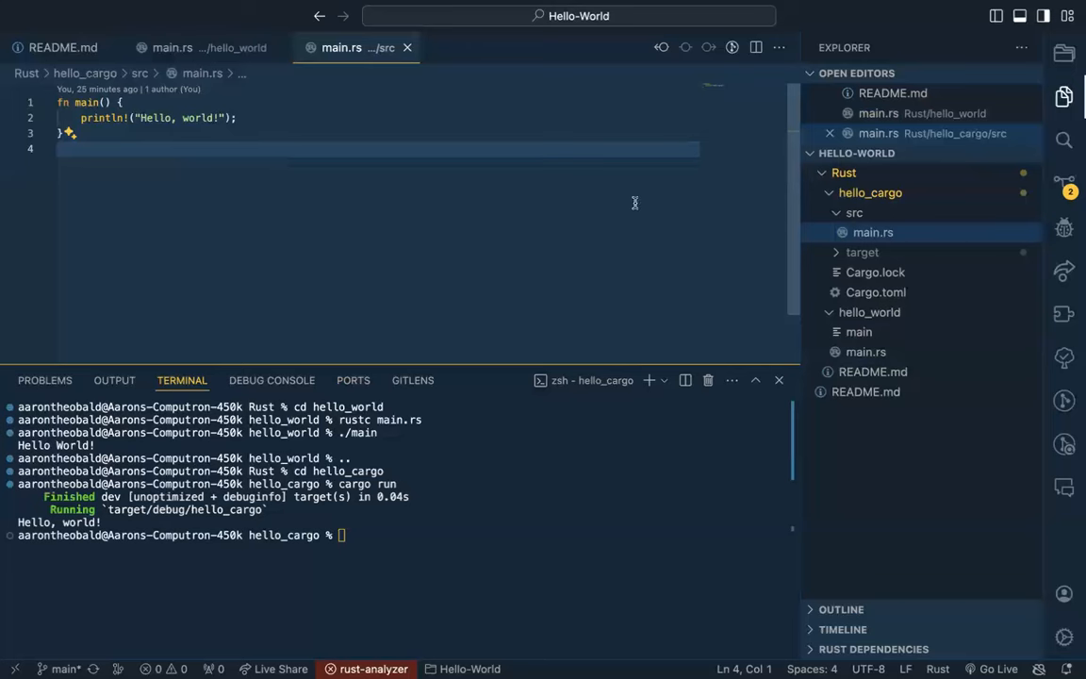